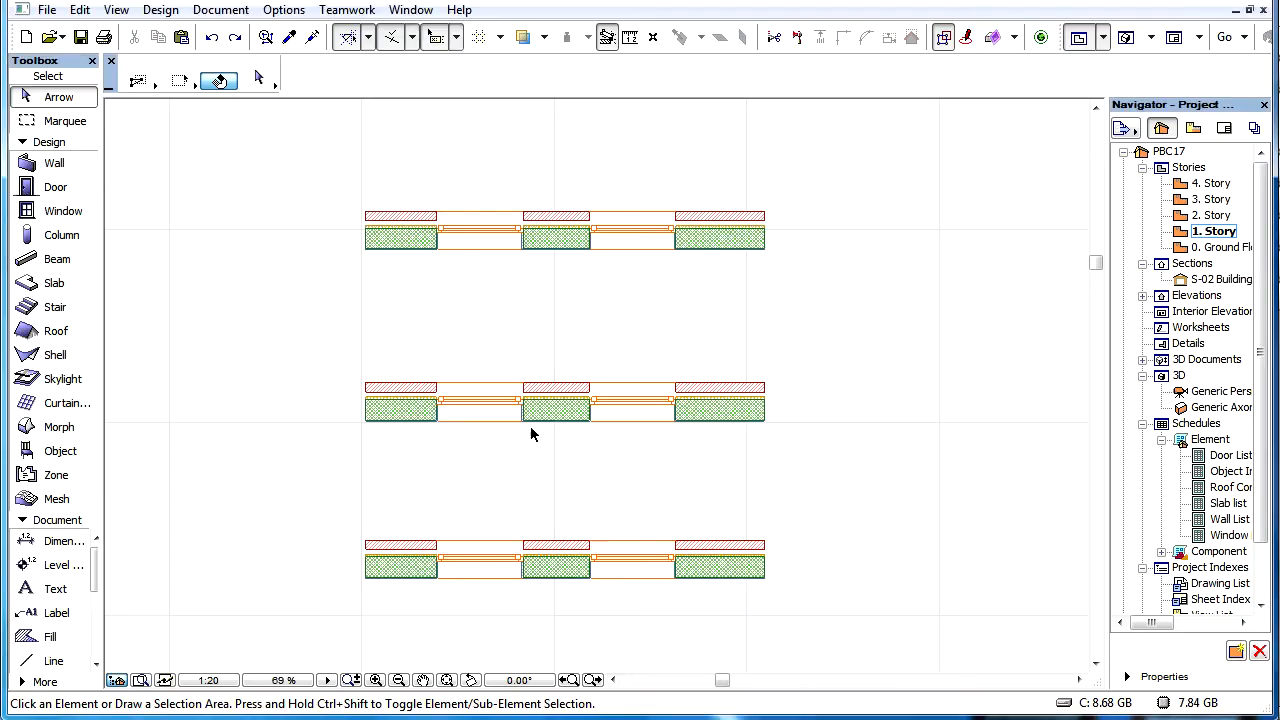
- Select the middle-wall window to show its 900 × 1500 size and 900 sill
{"action": "left_click", "coordinate": [478, 400]}
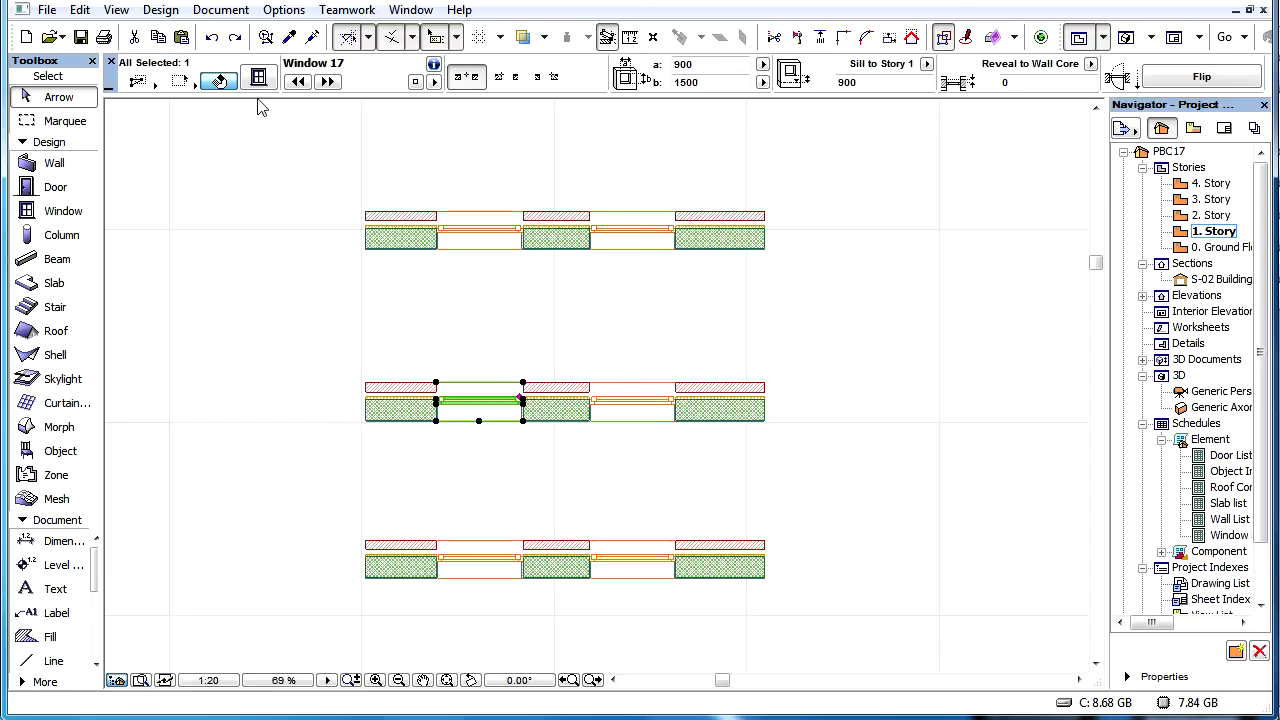
{"action": "left_click", "coordinate": [258, 77]}
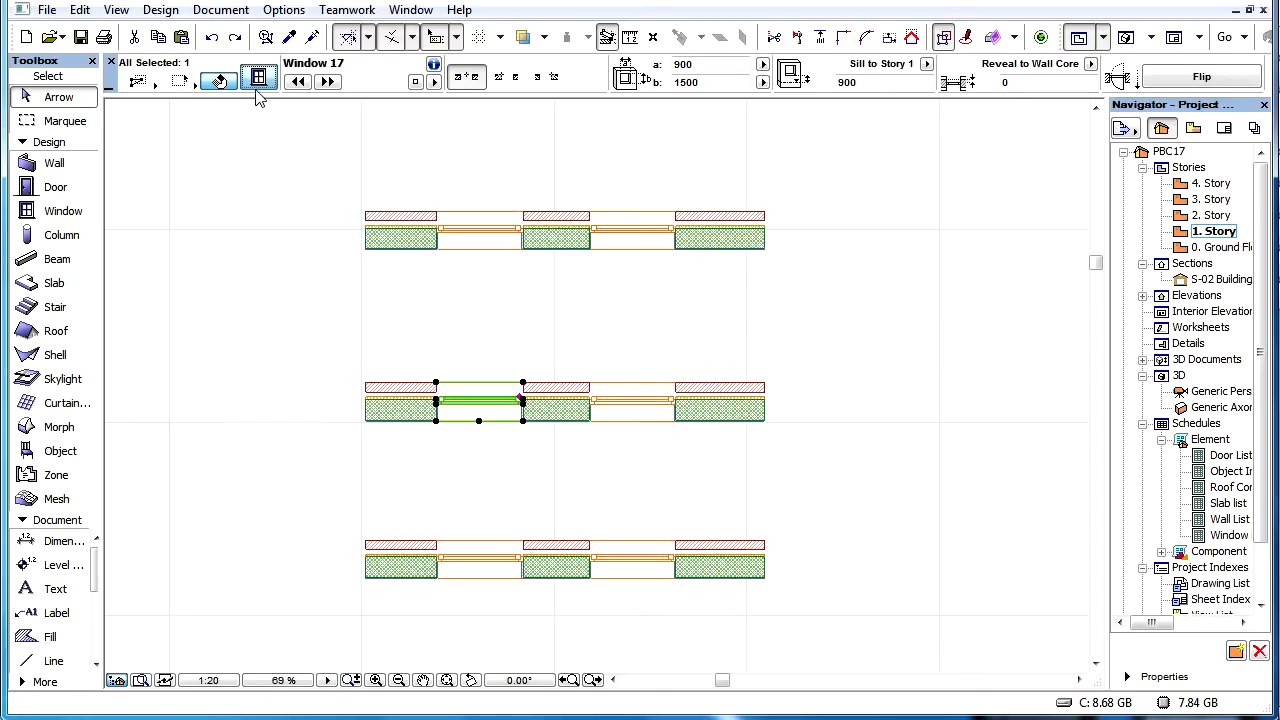
{"action": "left_click", "coordinate": [258, 77]}
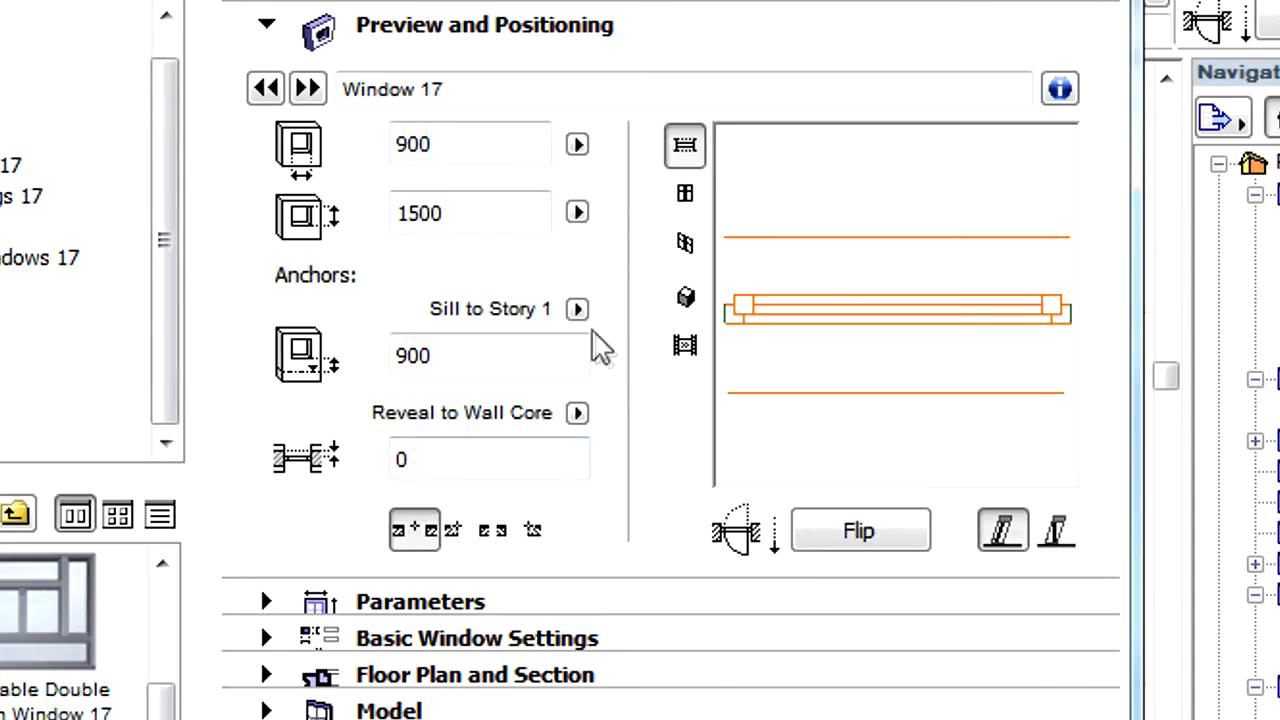
{"action": "left_click", "coordinate": [577, 309]}
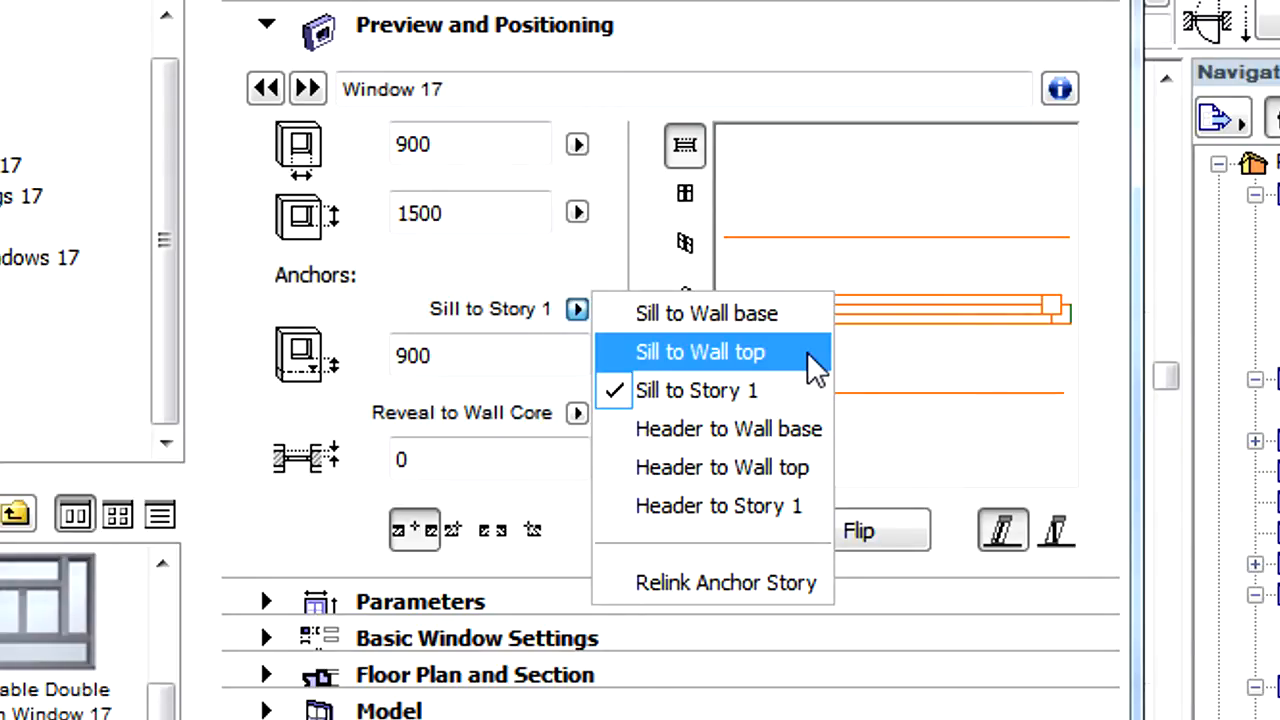
{"action": "mouse_move", "coordinate": [814, 478]}
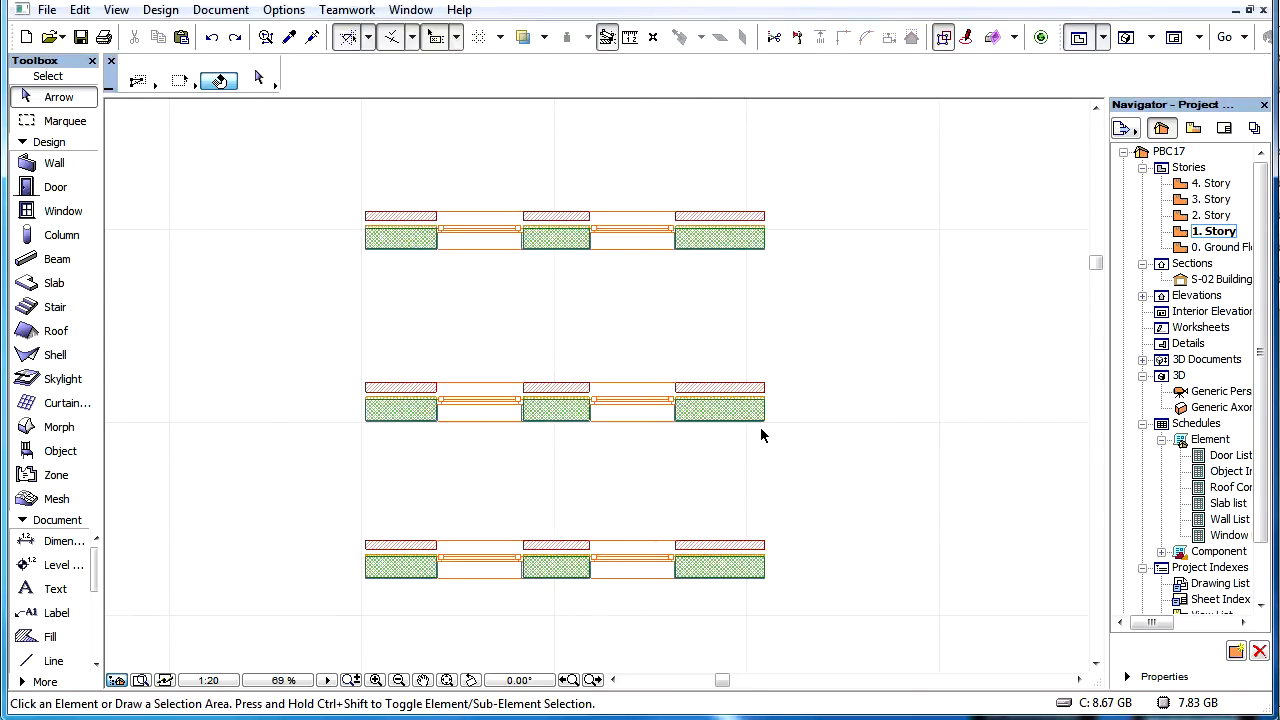
- Show the middle wall in 3D and anchor the windows to the wall top
{"action": "left_click", "coordinate": [555, 400]}
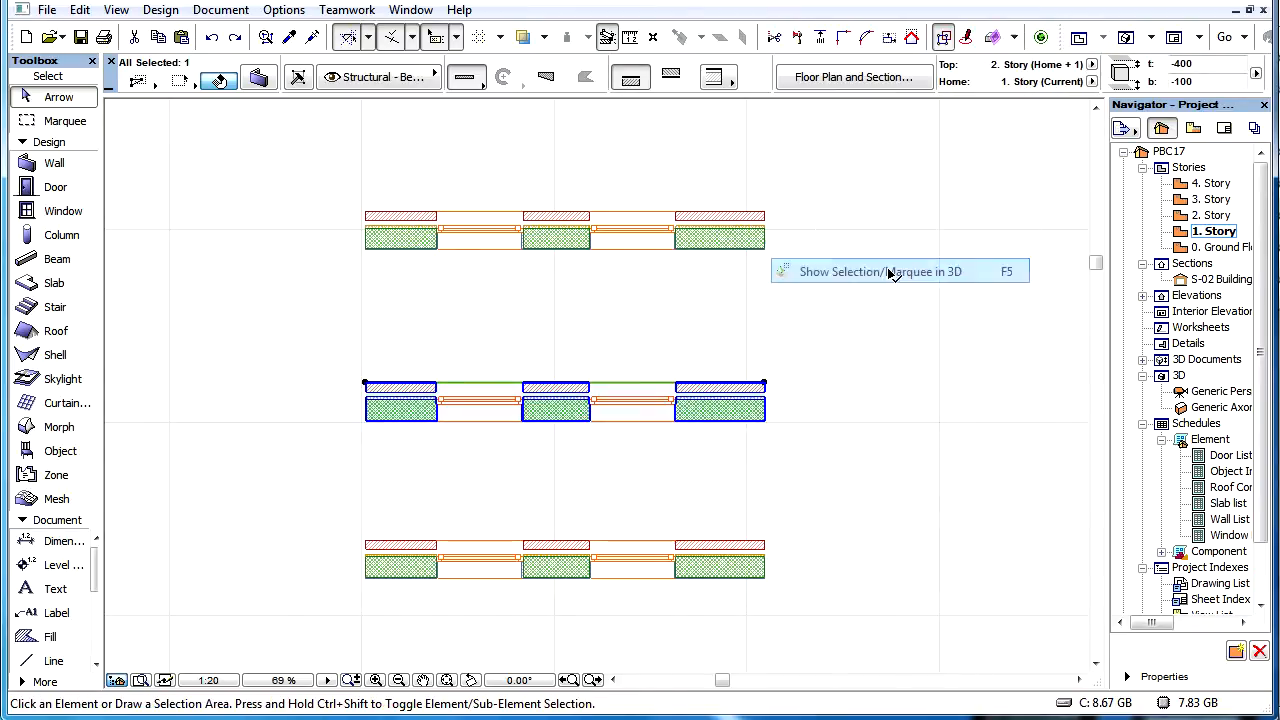
{"action": "left_click", "coordinate": [890, 271]}
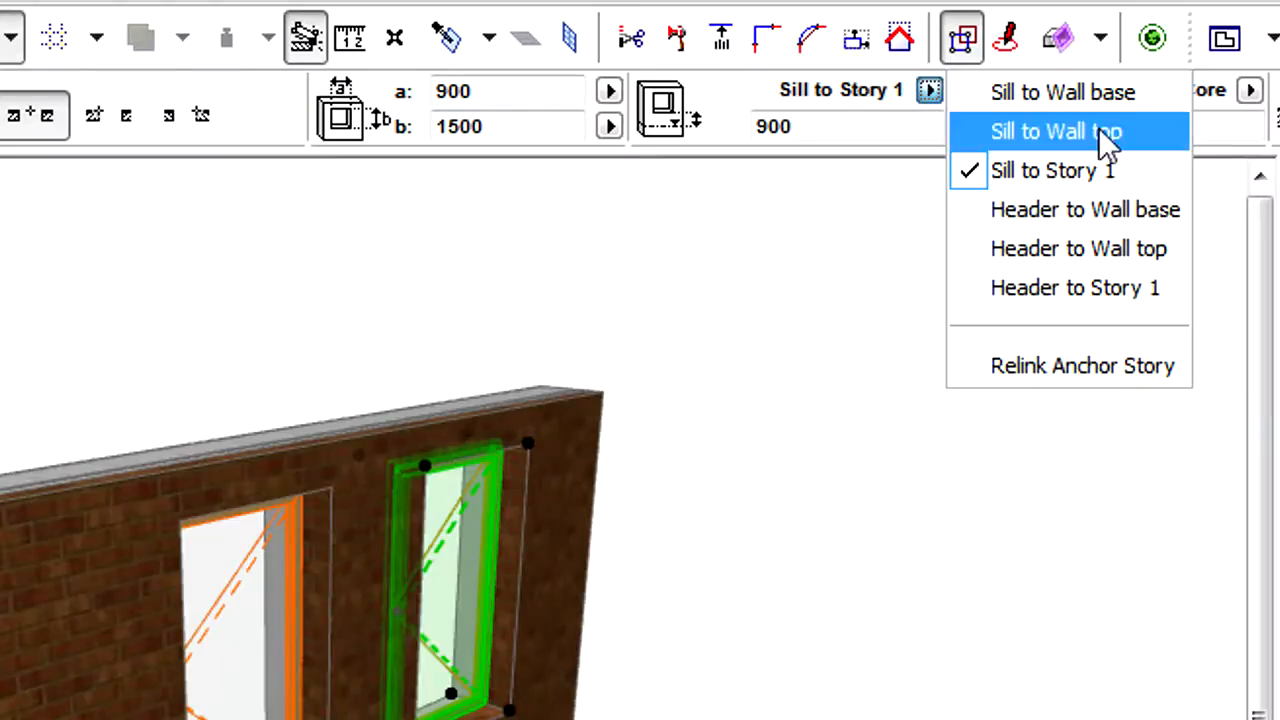
{"action": "left_click", "coordinate": [1056, 131]}
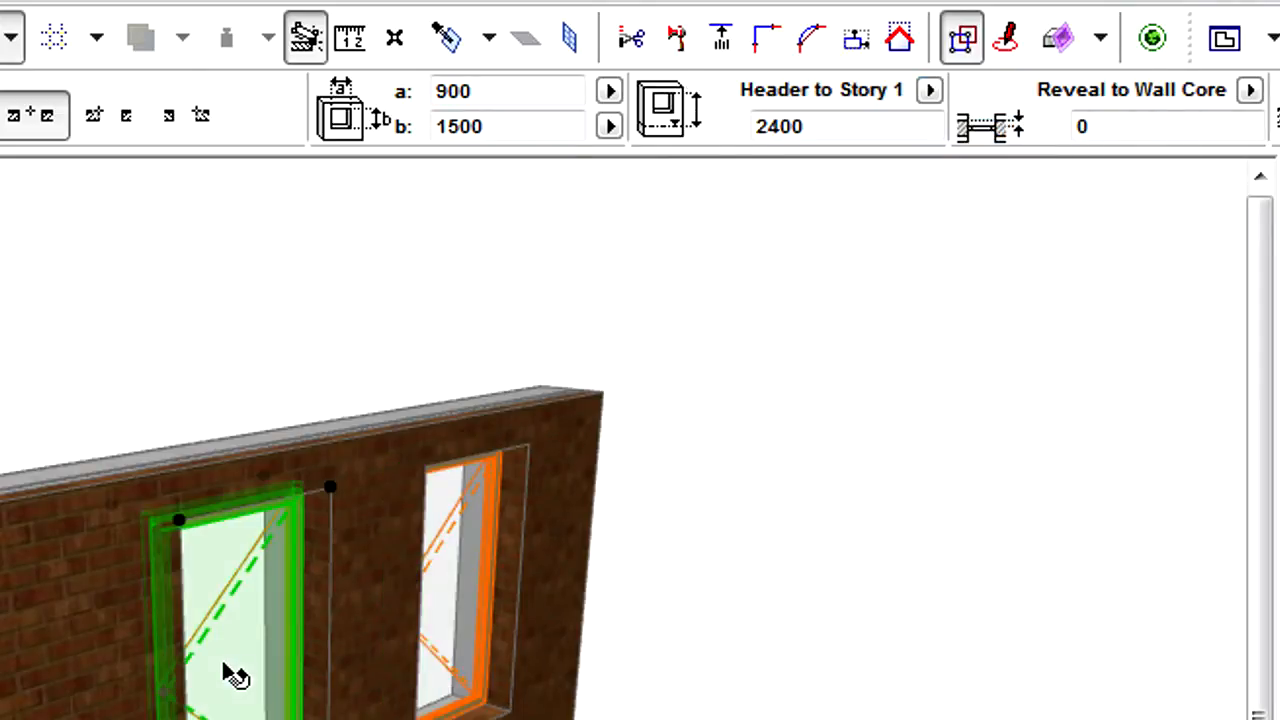
{"action": "left_click", "coordinate": [929, 90]}
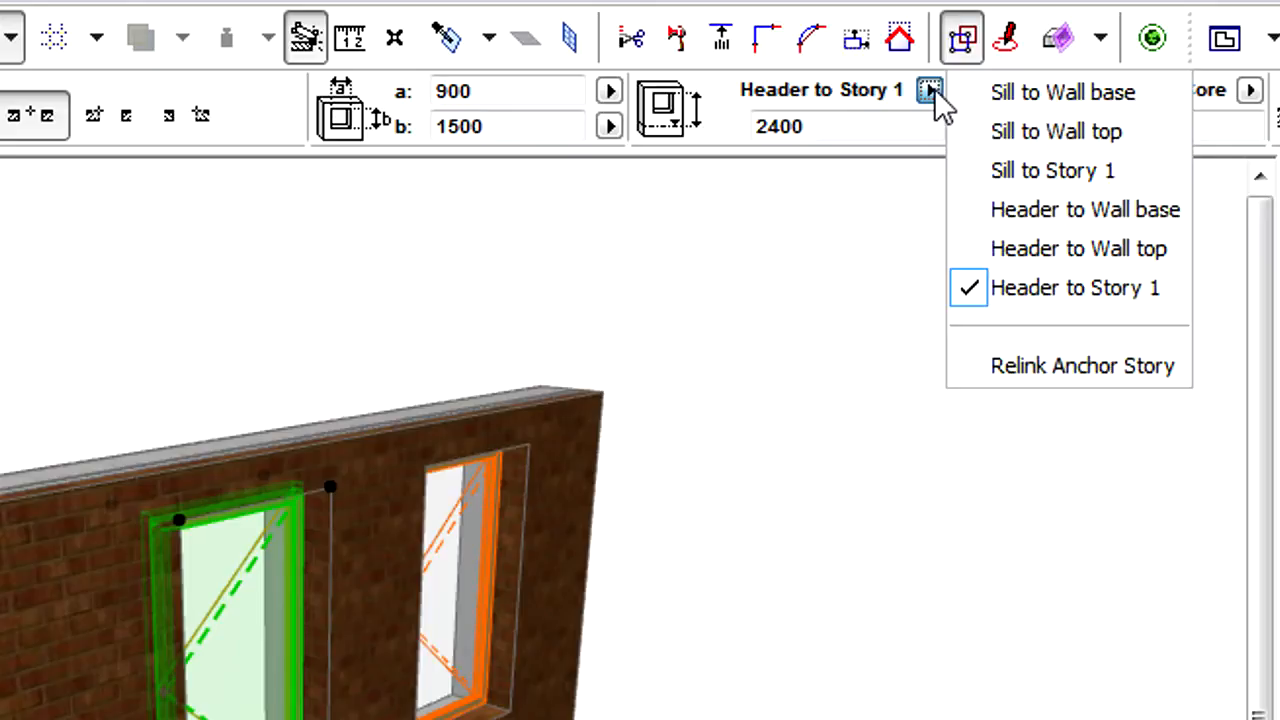
{"action": "mouse_move", "coordinate": [1078, 248]}
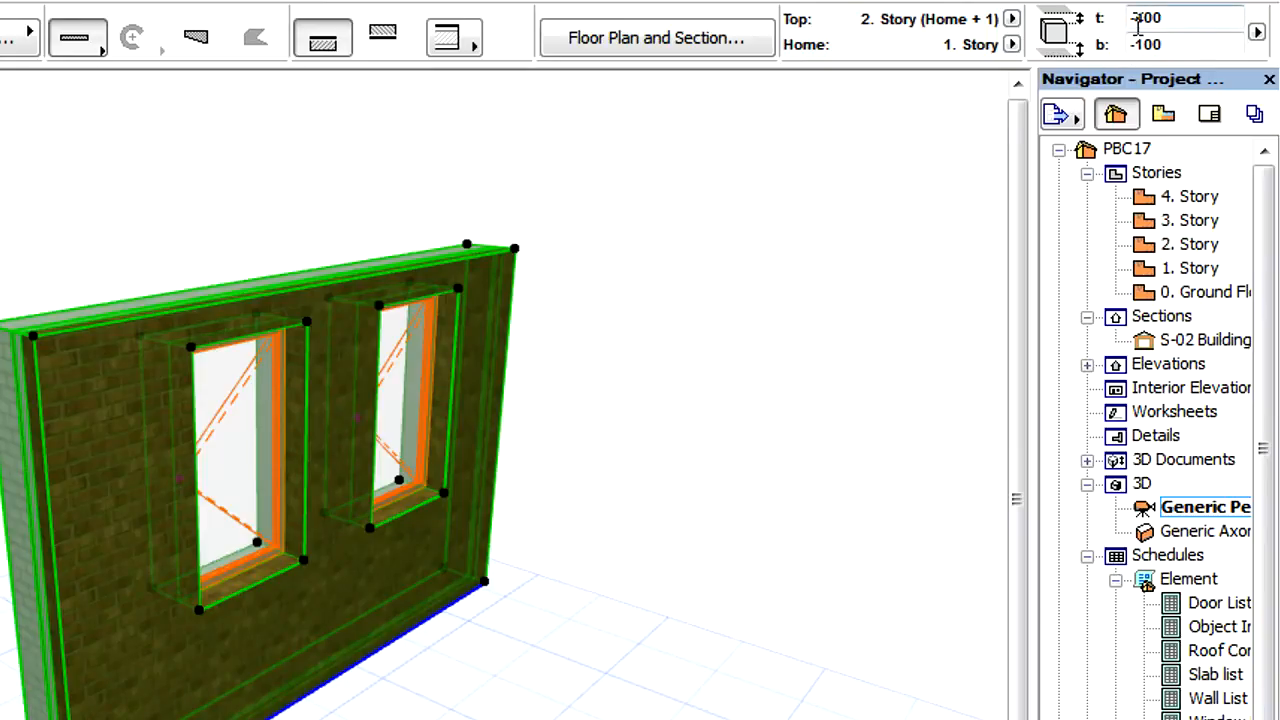
- Enter -100 as the middle wall's top offset so both windows follow the wall top
{"action": "type", "text": "-1"}
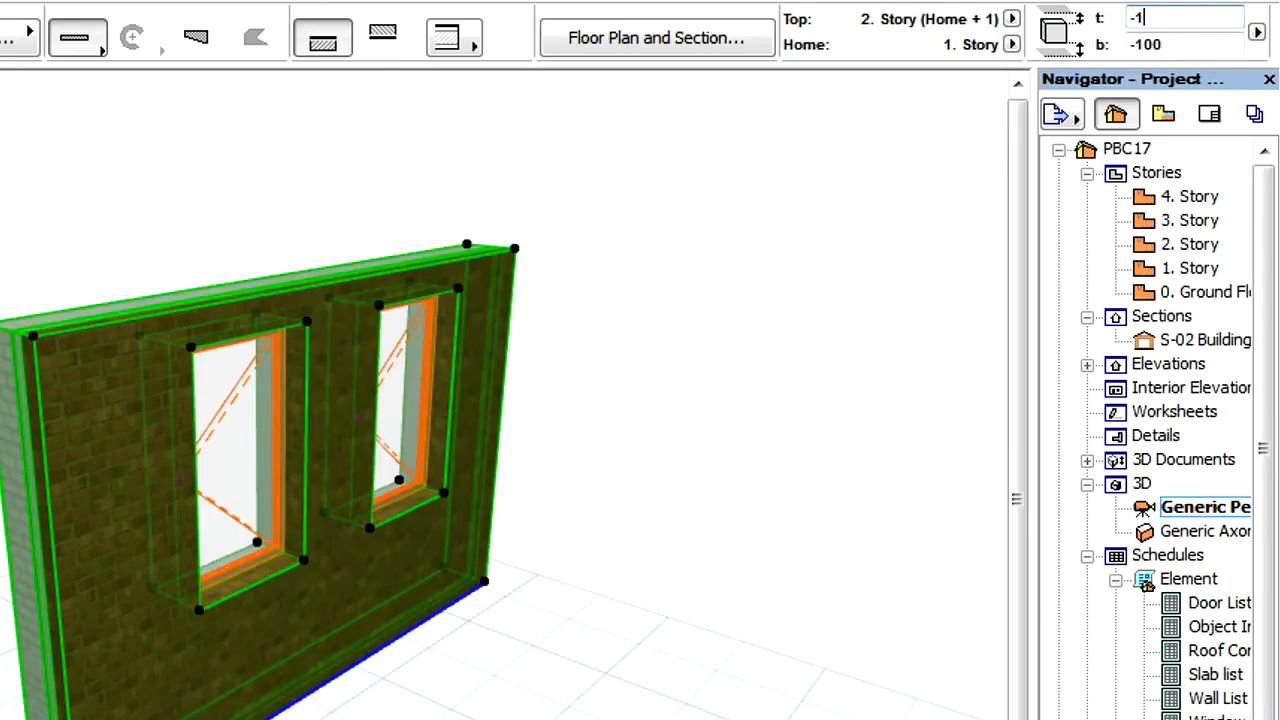
{"action": "type", "text": "100"}
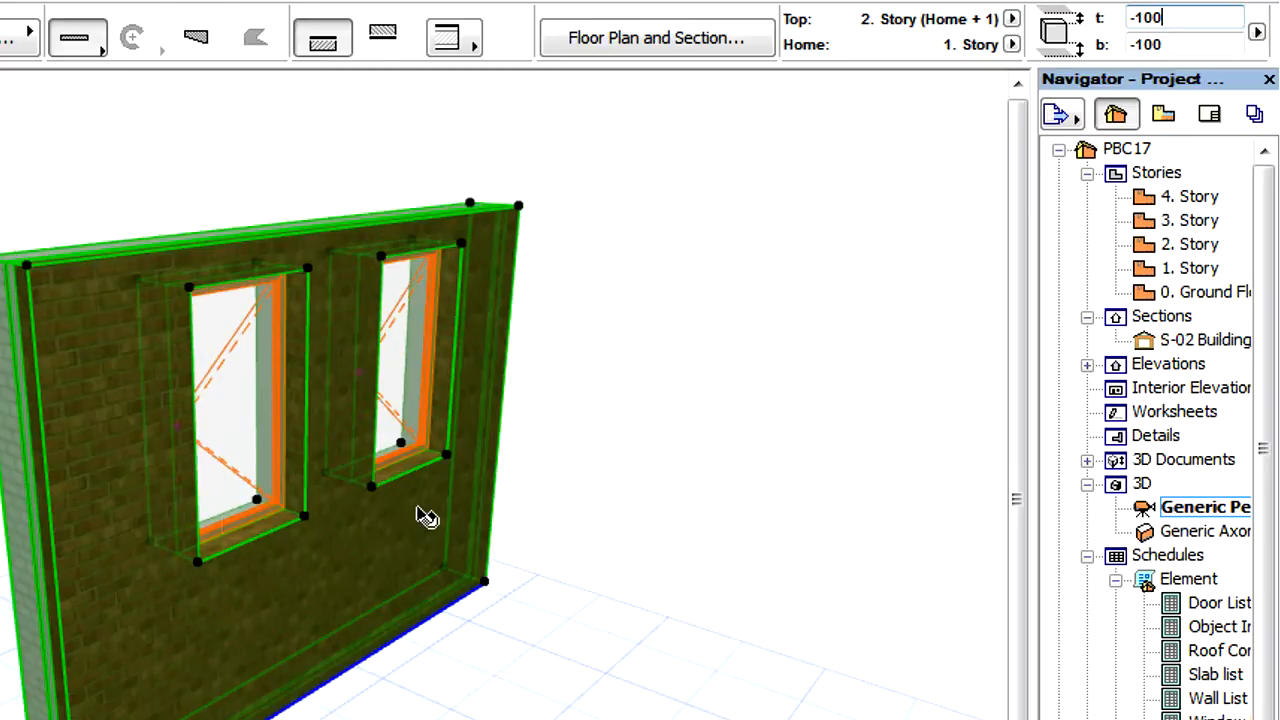
{"action": "mouse_move", "coordinate": [575, 340]}
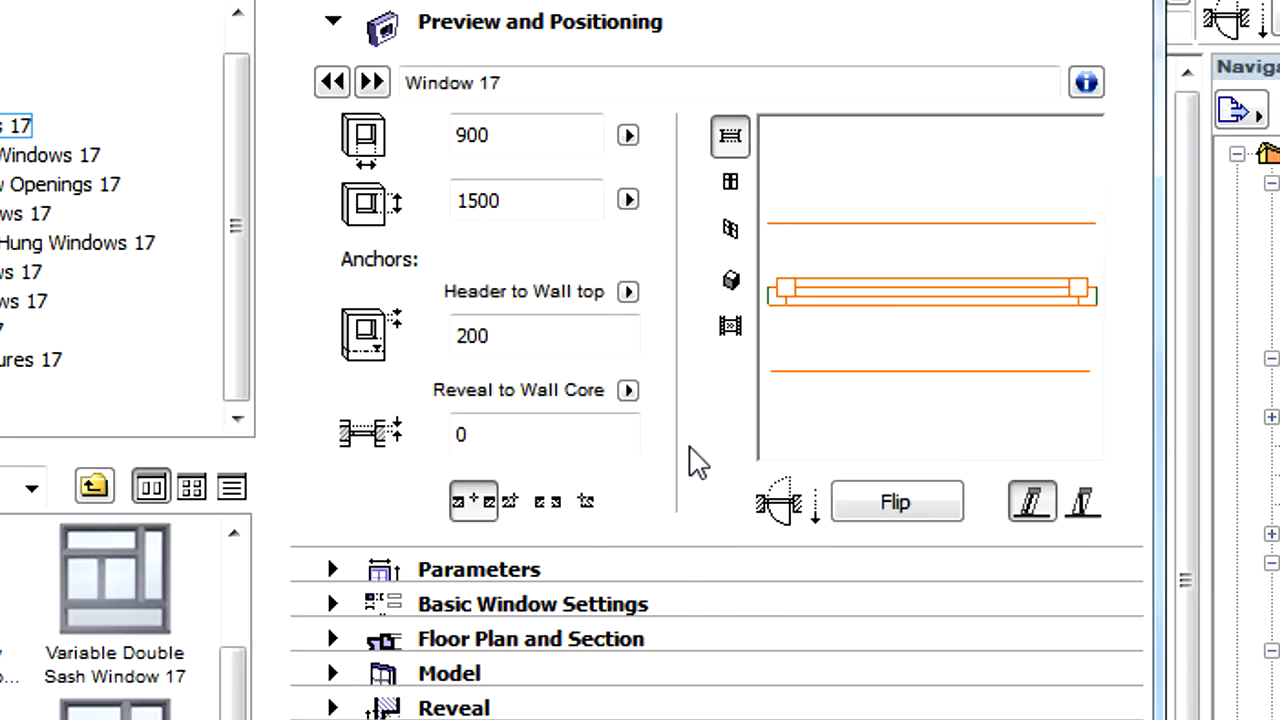
{"action": "mouse_move", "coordinate": [1140, 460]}
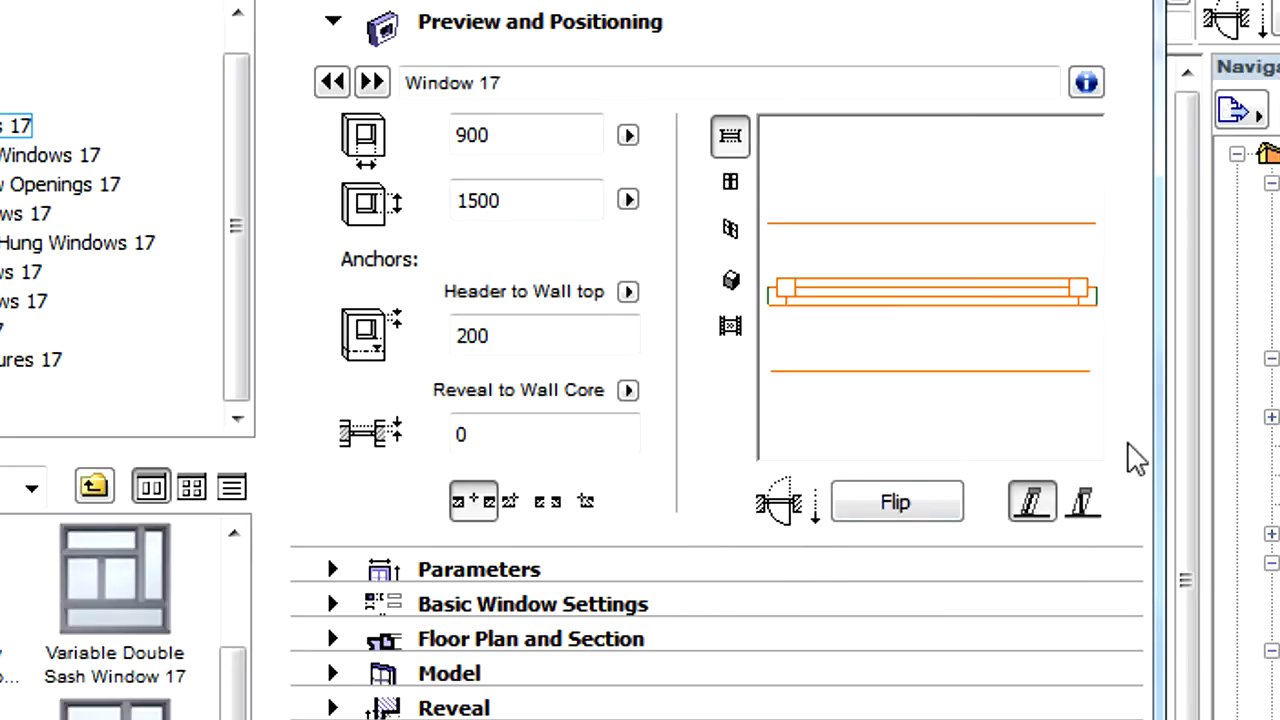